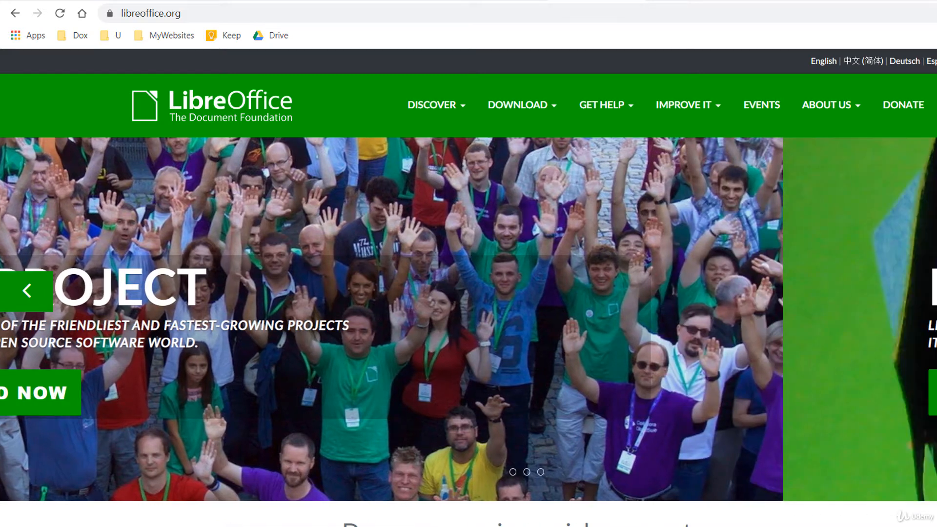
Check myetherwallet.com's secure connection info, then load expired.badssl.com
type("myetherwallet.com")
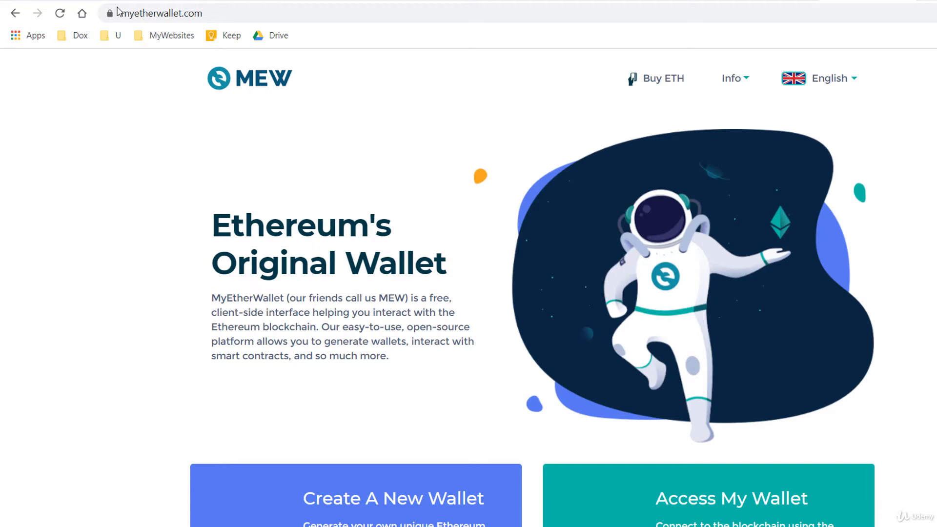
left_click(110, 13)
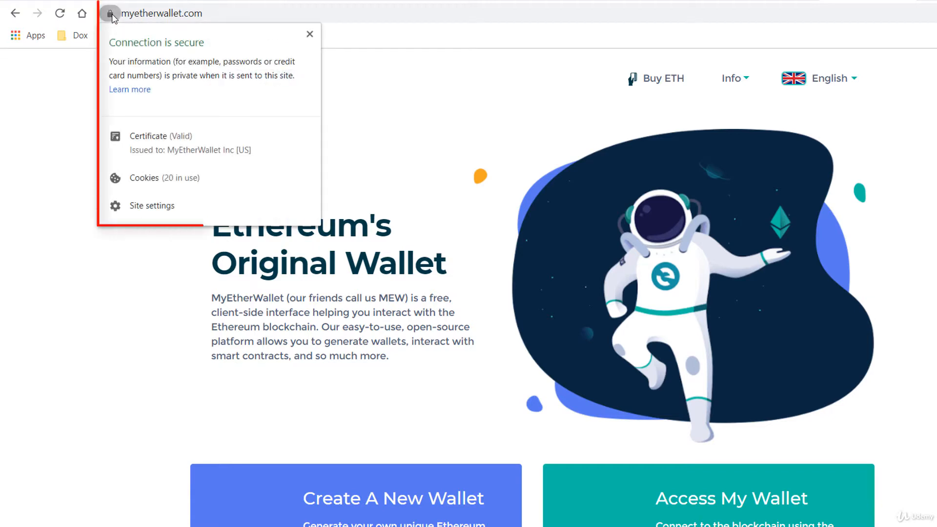
mouse_move(103, 13)
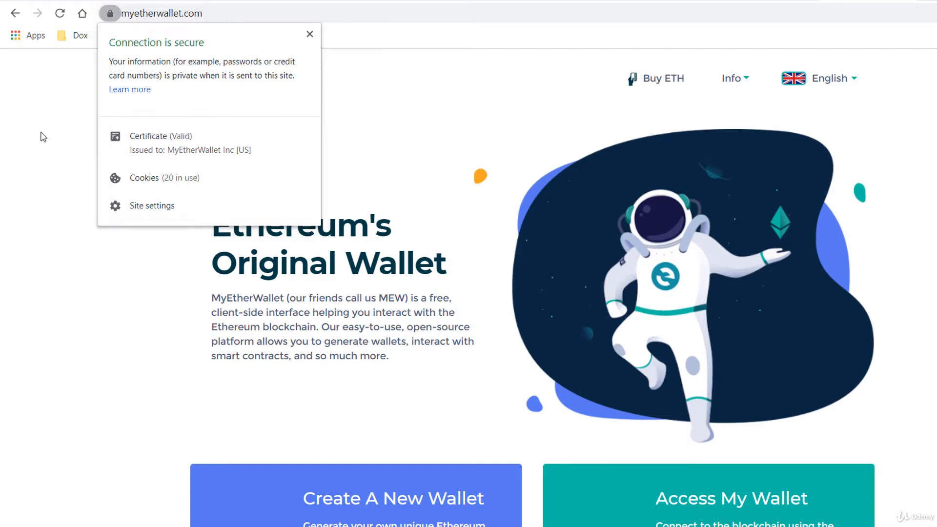
type("expired.badssl.com")
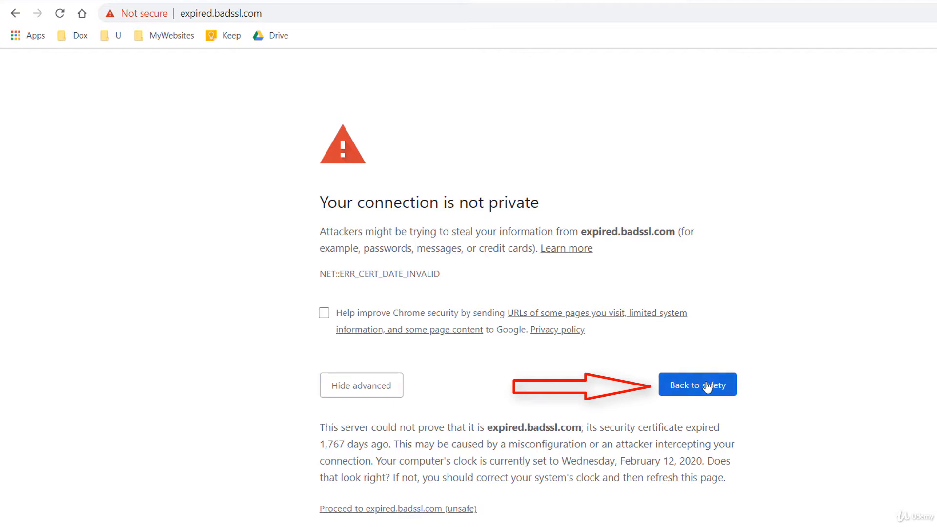
Leave the expired-certificate warning and scroll down the EFF HTTPS Everywhere page
left_click(697, 384)
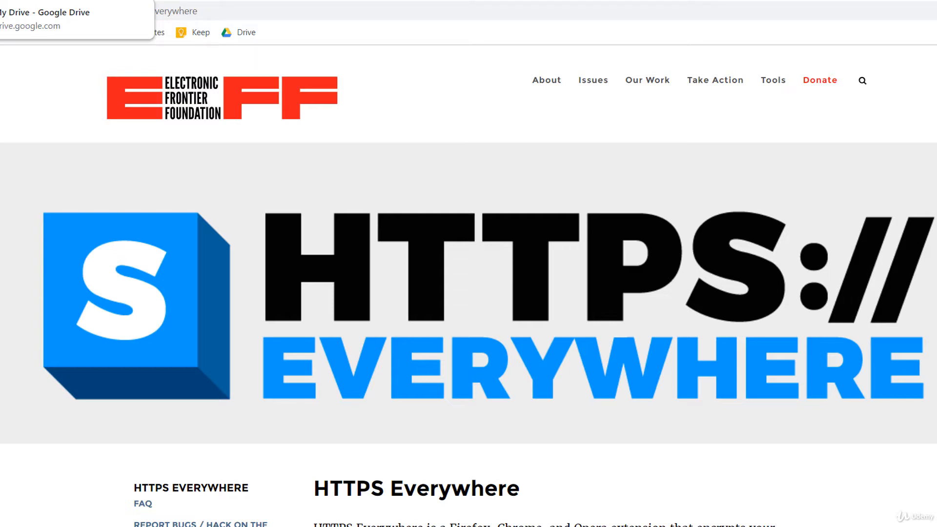
scroll("down", 3)
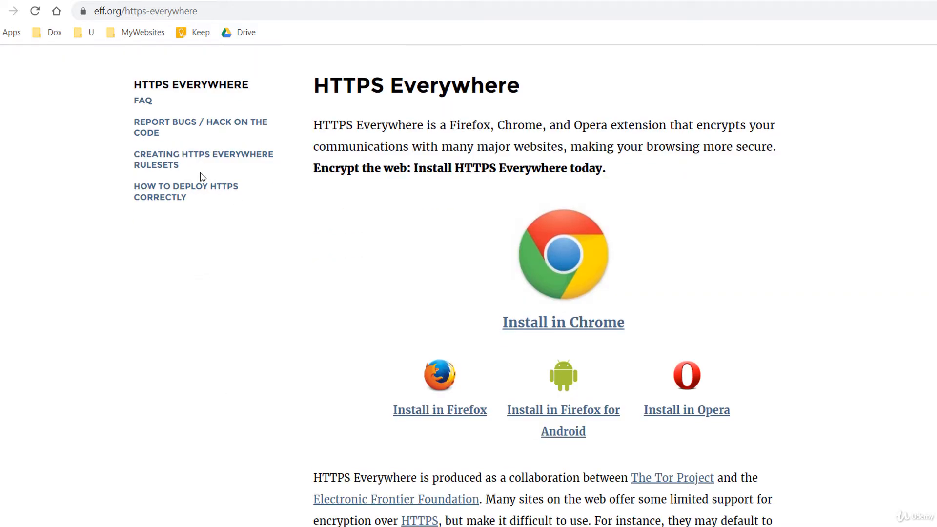
mouse_move(203, 154)
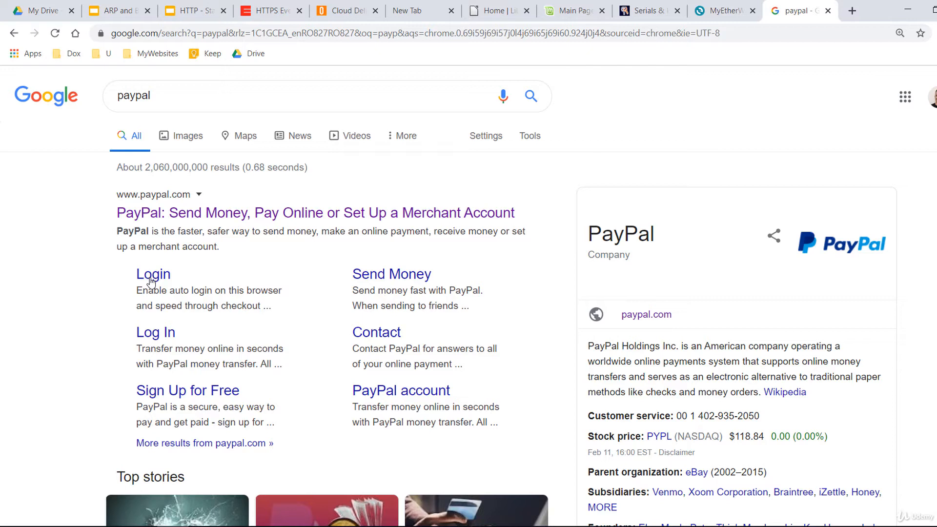
Open the MyEtherWallet bookmark from the MyWebsites bookmark folder
left_click(156, 53)
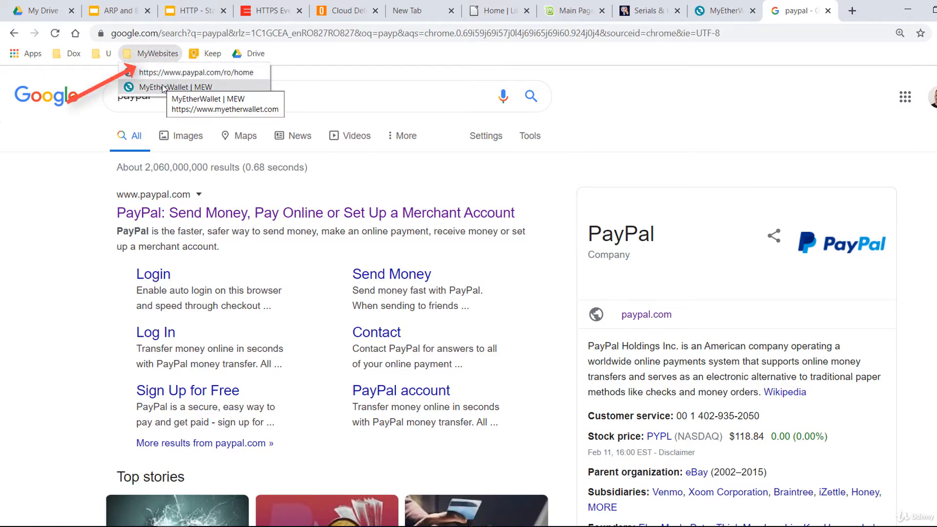
left_click(174, 86)
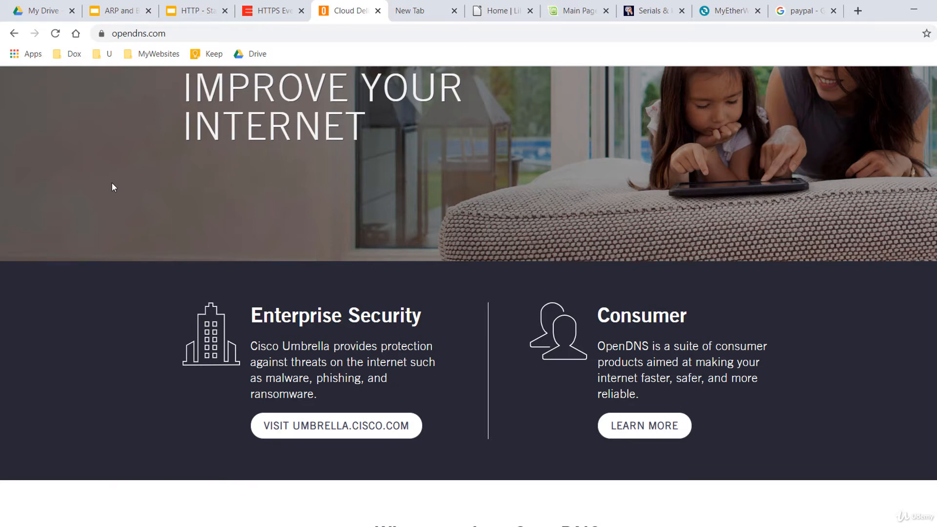
Scroll the OpenDNS page down to the footer listing its DNS addresses
scroll("down", 3)
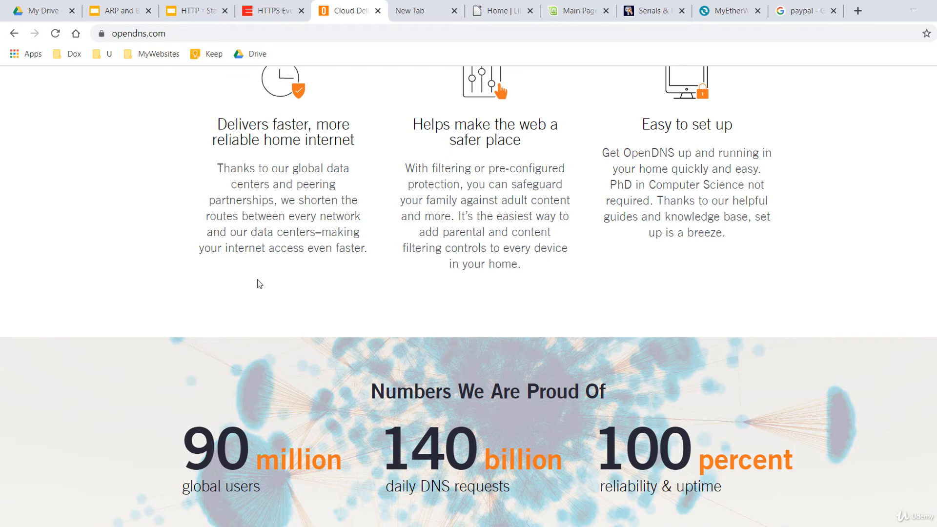
scroll("down", 3)
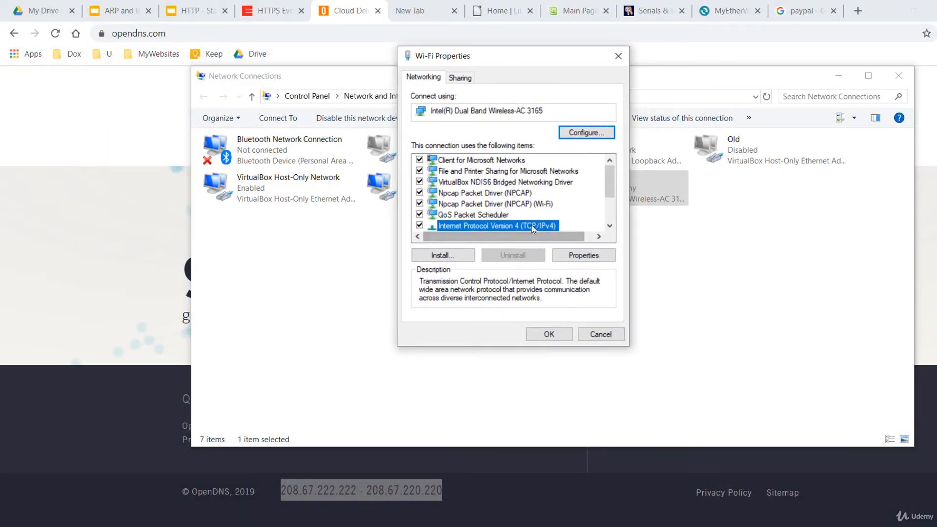
Set the Wi-Fi IPv4 preferred DNS server to 208.67.222.222 and confirm both dialogs
left_click(583, 256)
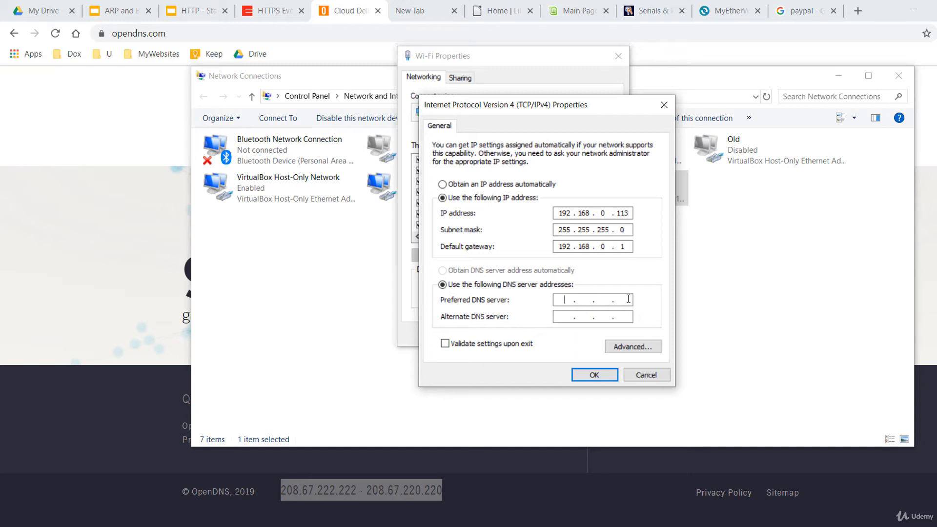
type("208")
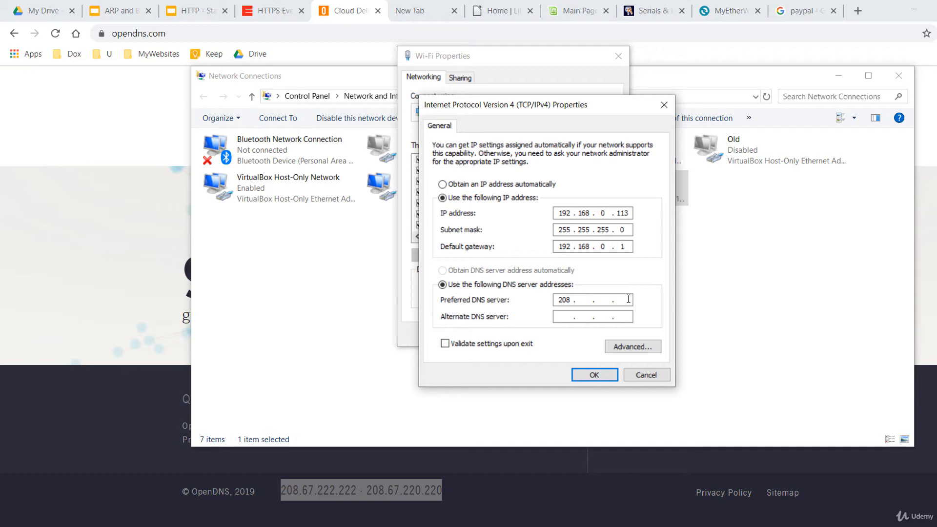
type("67.2")
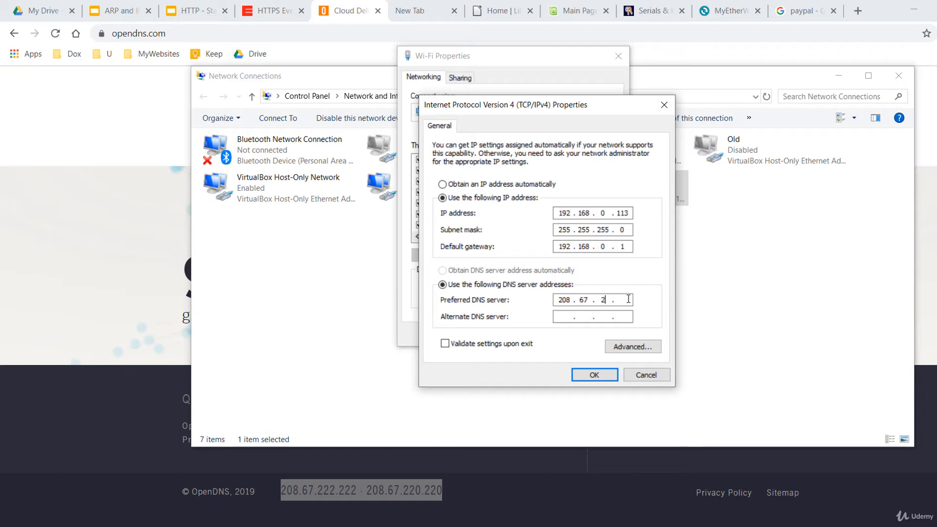
type("22.22")
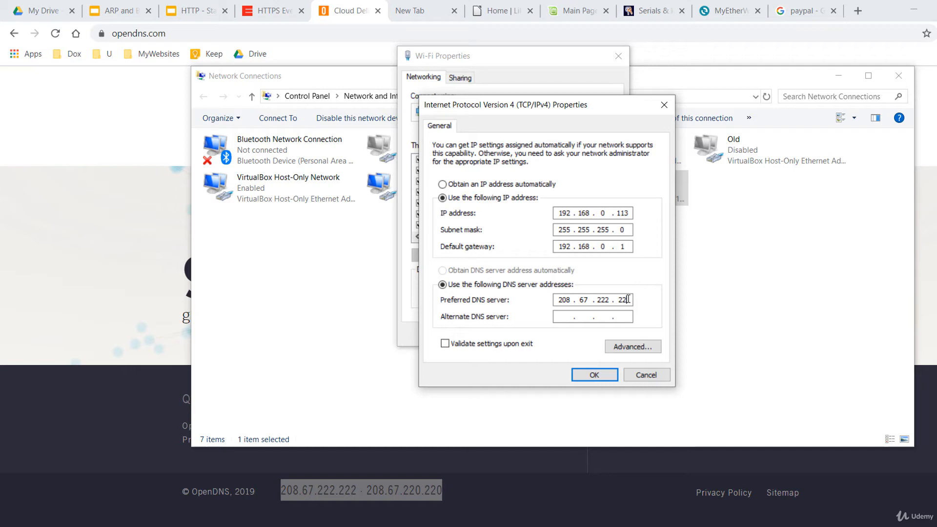
left_click(594, 374)
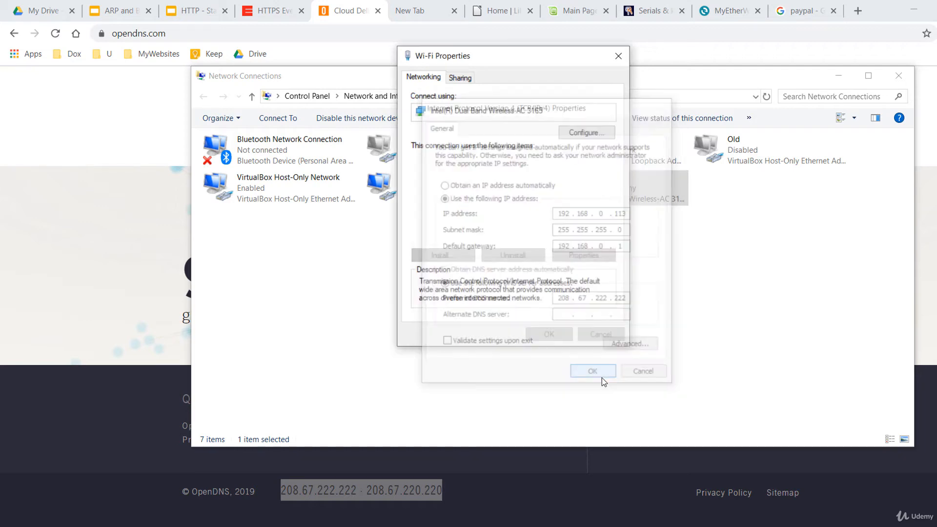
left_click(592, 371)
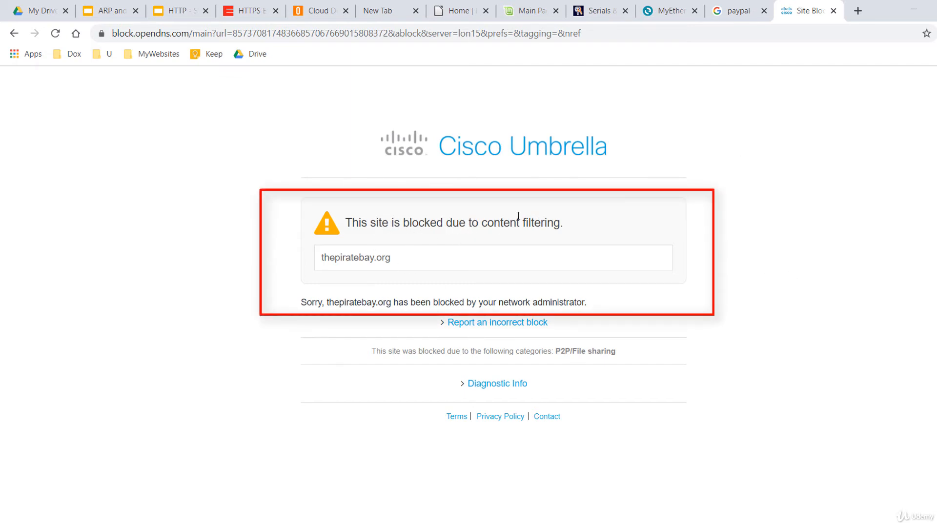
Drag across the thepiratebay.org content-filtering block page
left_click_drag(316, 302, 487, 322)
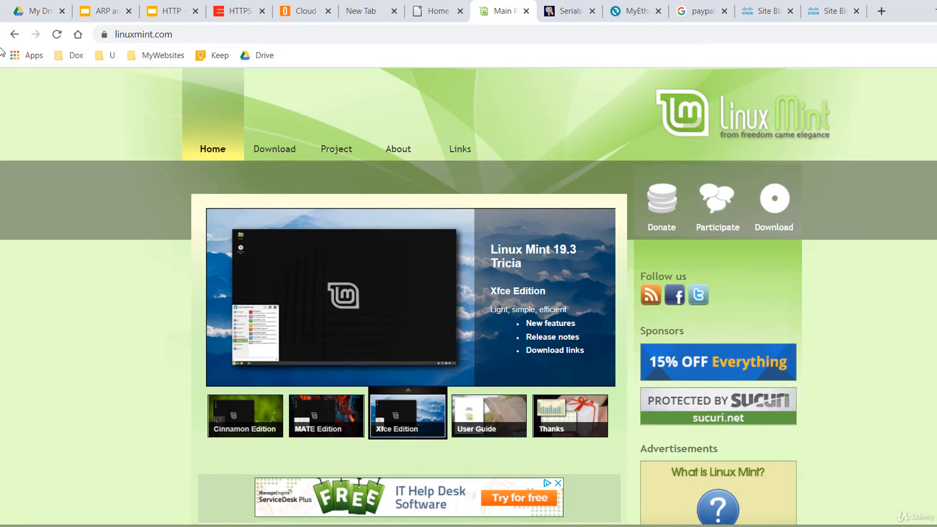
View the Linux Mint Cinnamon Edition screenshot, then switch to the Tor Project tab
left_click(488, 415)
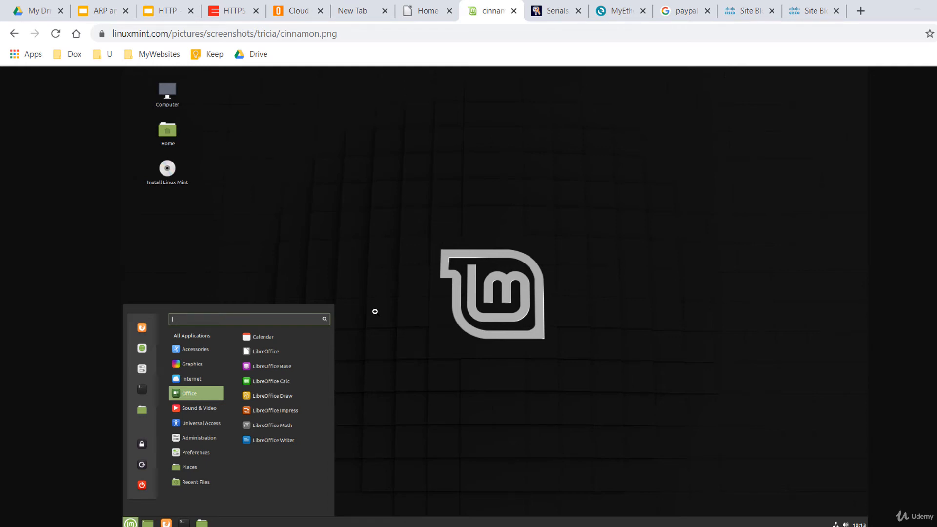
left_click(668, 10)
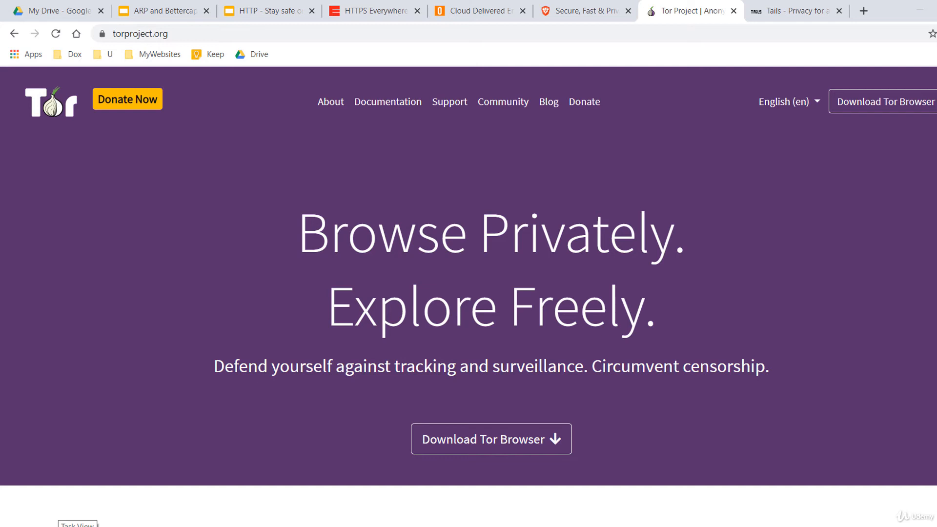
Launch the Brave browser from the taskbar
left_click(585, 11)
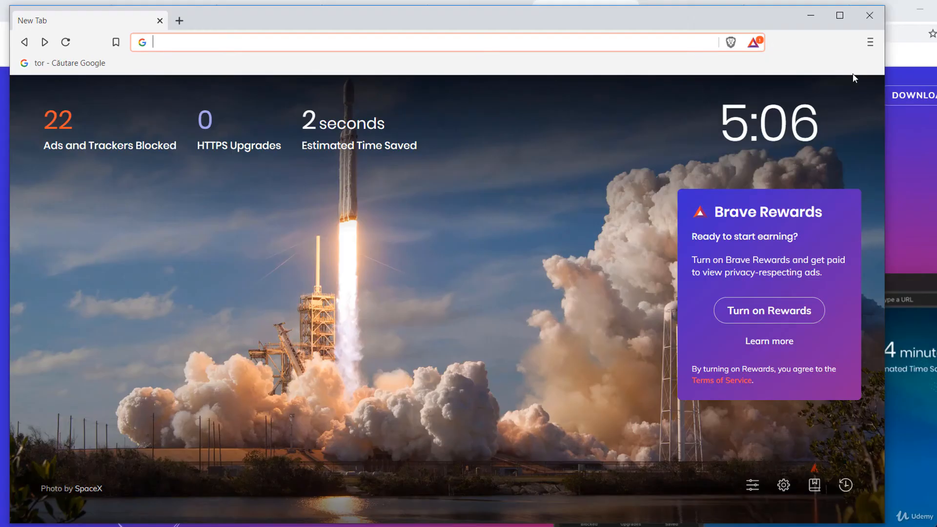
In a Brave private window with Tor, go to Google and search 'what my ip'
left_click(870, 42)
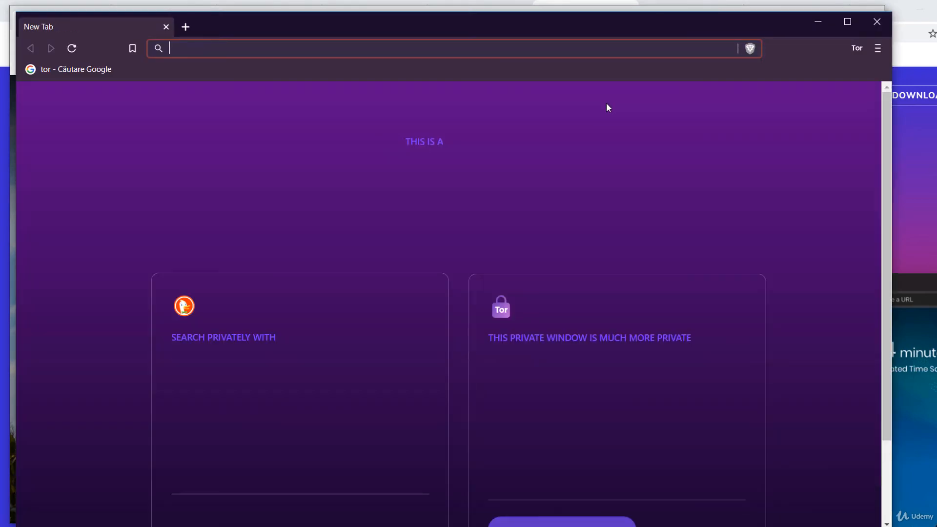
type("google.com/?gws_rd=ssl")
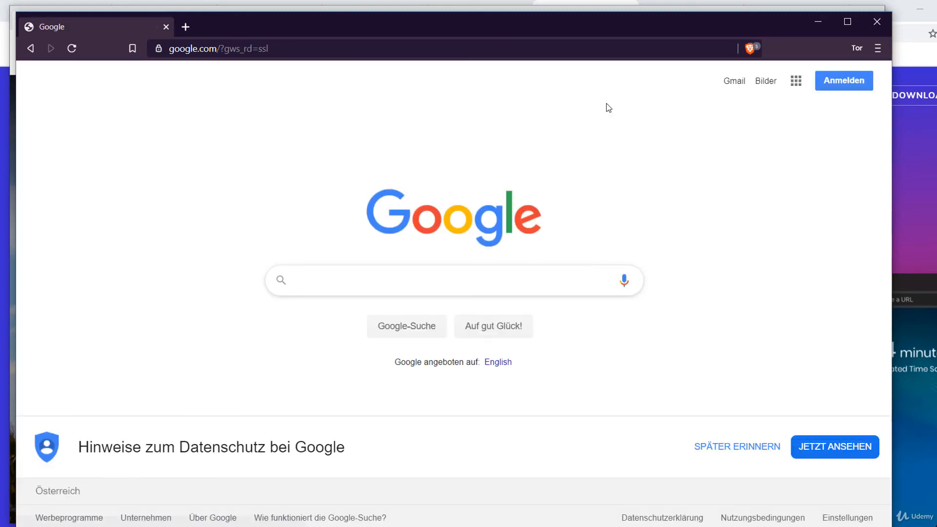
left_click(454, 279)
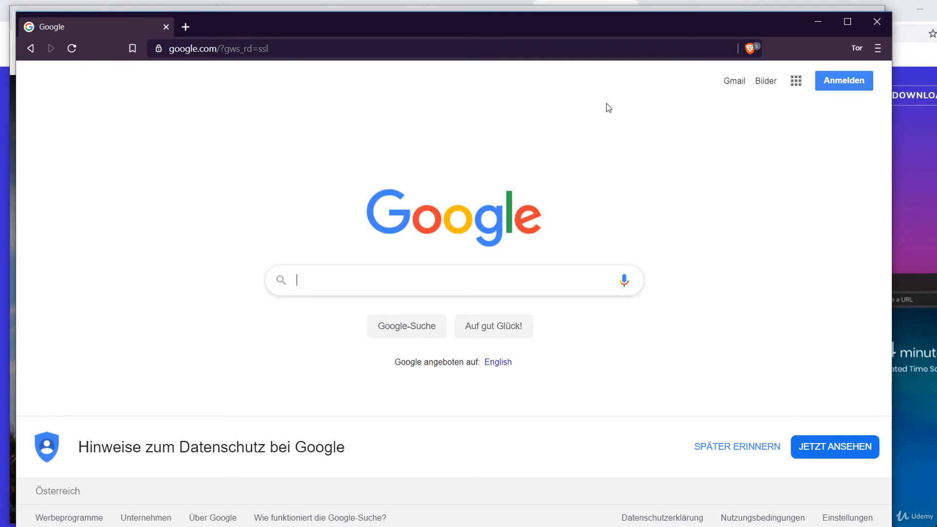
type("w")
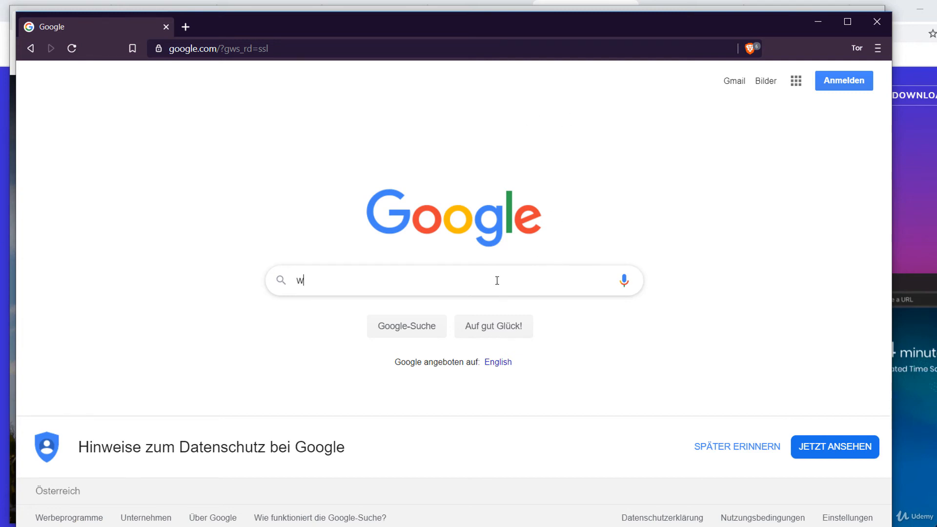
type("hat my ip")
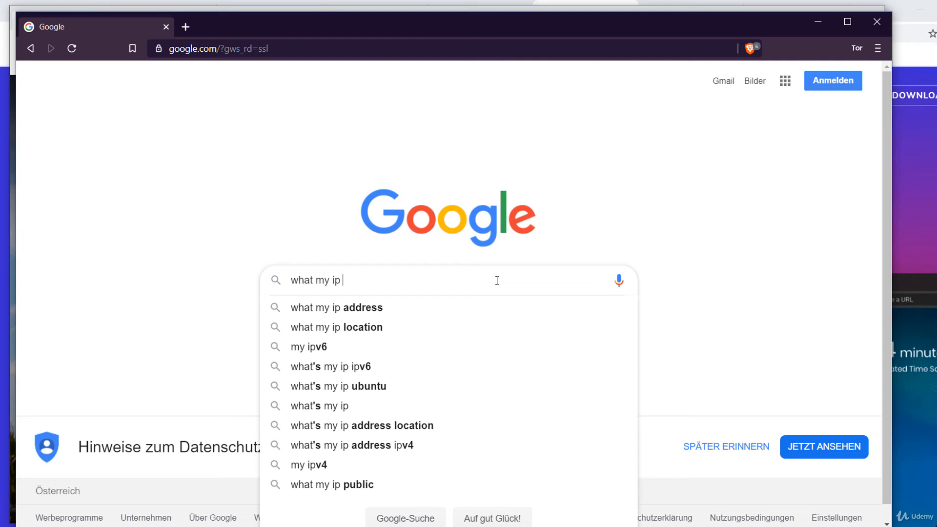
left_click(337, 307)
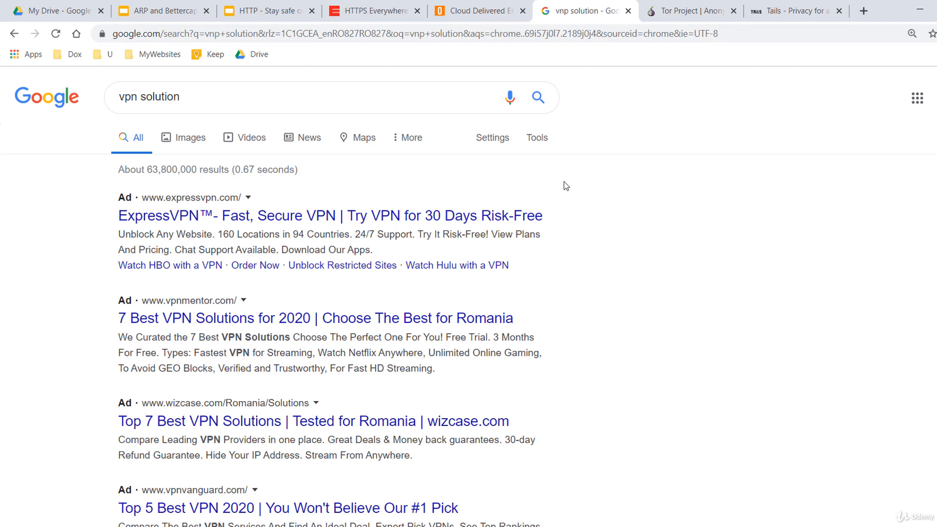
Switch to the tab showing the Tails homepage at tails.boum.org
left_click(789, 10)
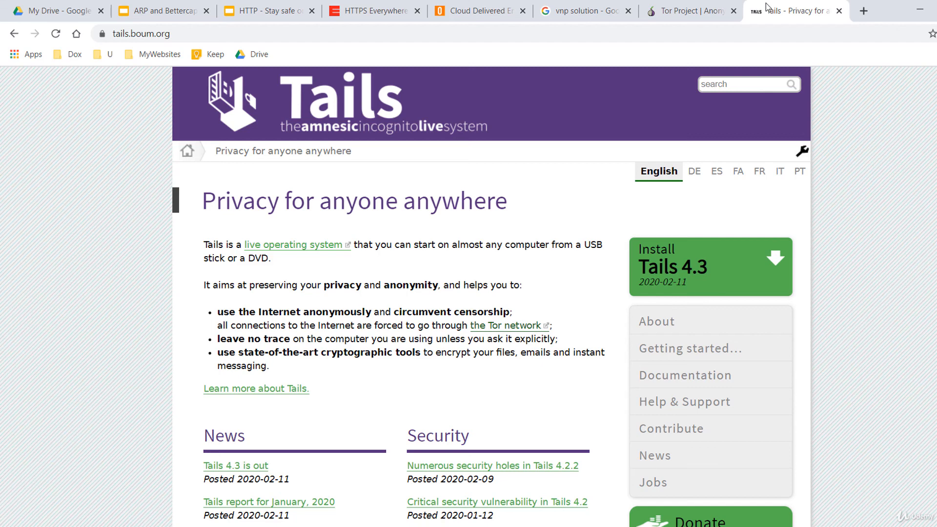
mouse_move(649, 149)
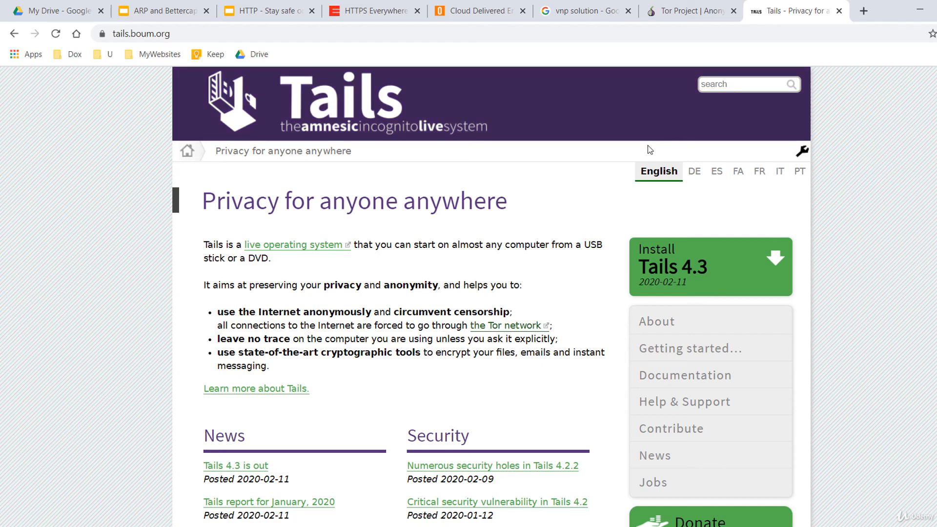
mouse_move(420, 218)
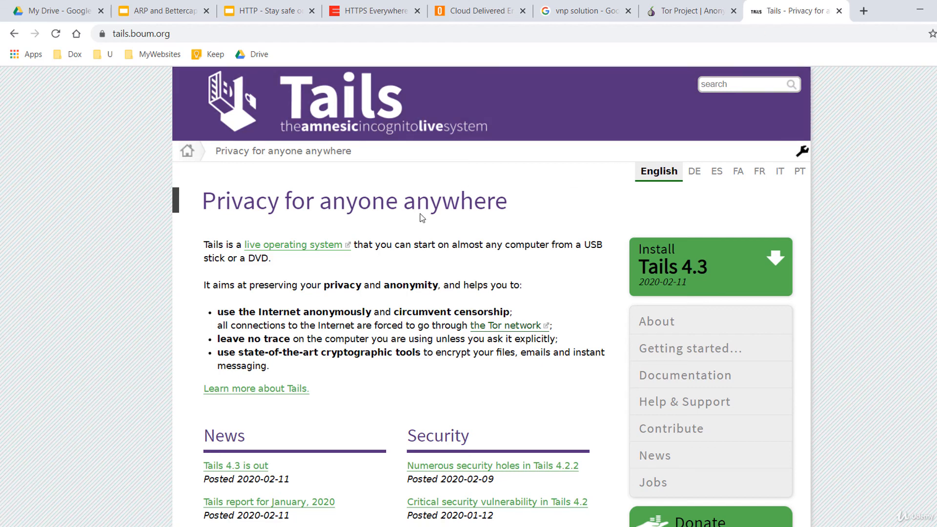